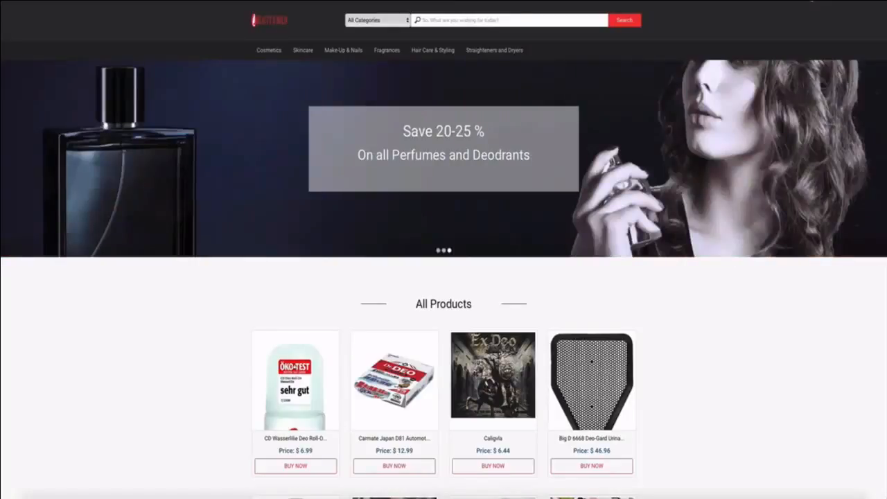
- Browse down through the storefront product listing and back to the top
{"action": "scroll", "scroll_direction": "down", "scroll_amount": 3}
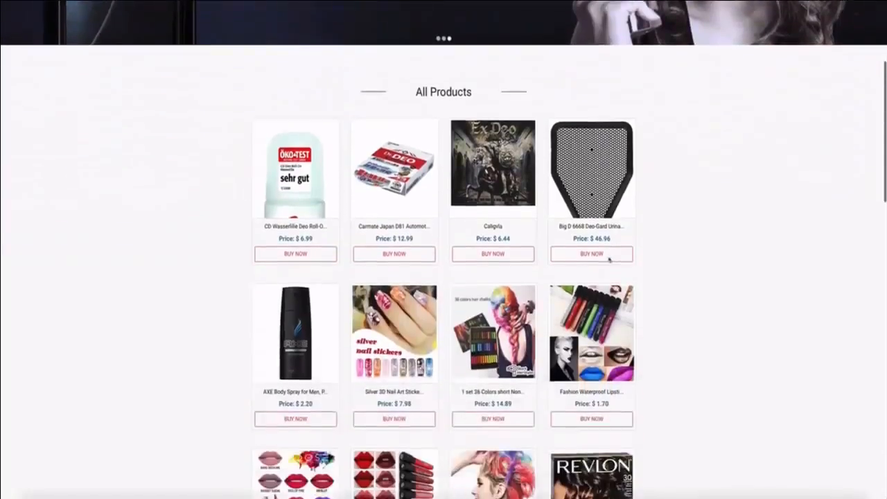
{"action": "scroll", "scroll_direction": "up", "scroll_amount": 3}
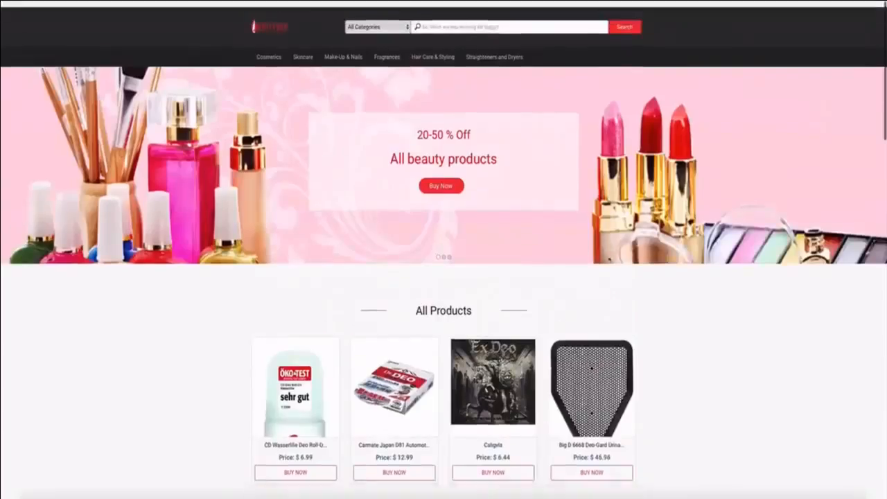
{"action": "scroll", "scroll_direction": "down", "scroll_amount": 3}
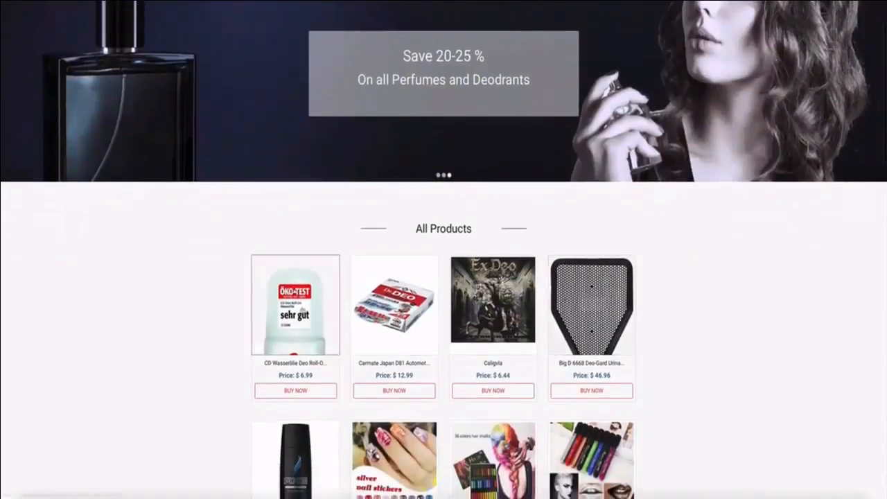
{"action": "scroll", "scroll_direction": "down", "scroll_amount": 3}
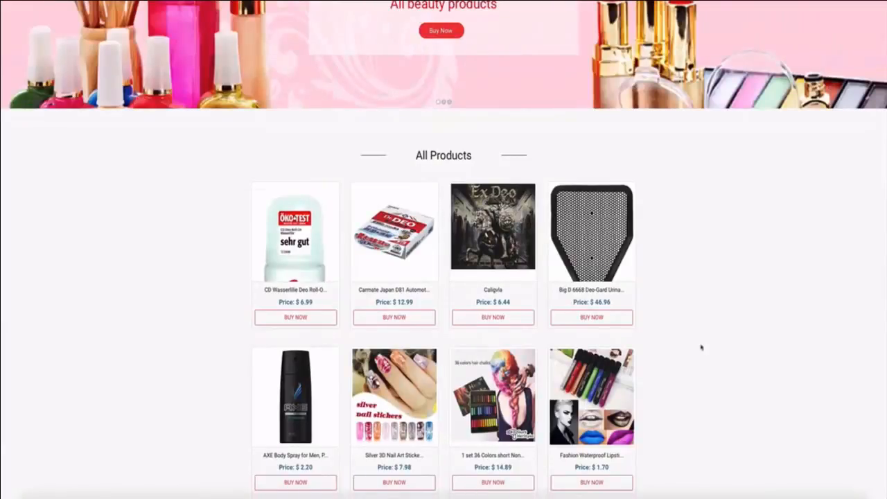
{"action": "scroll", "scroll_direction": "down", "scroll_amount": 3}
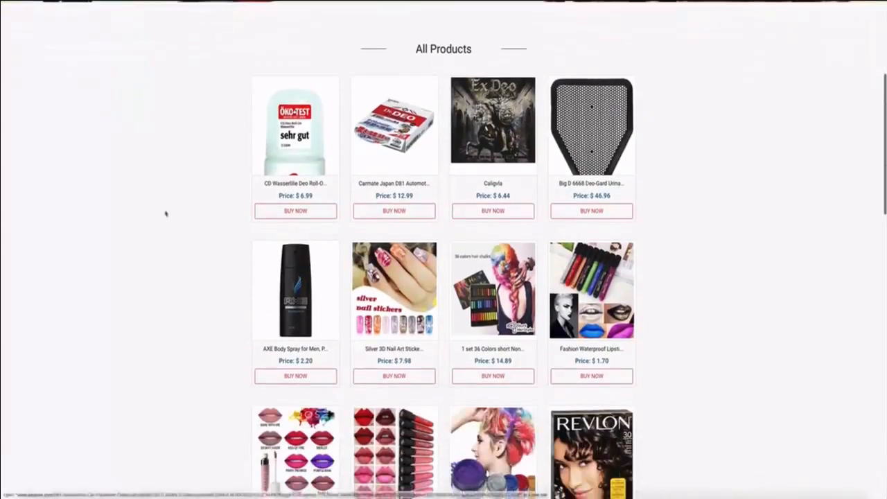
{"action": "scroll", "scroll_direction": "down", "scroll_amount": 3}
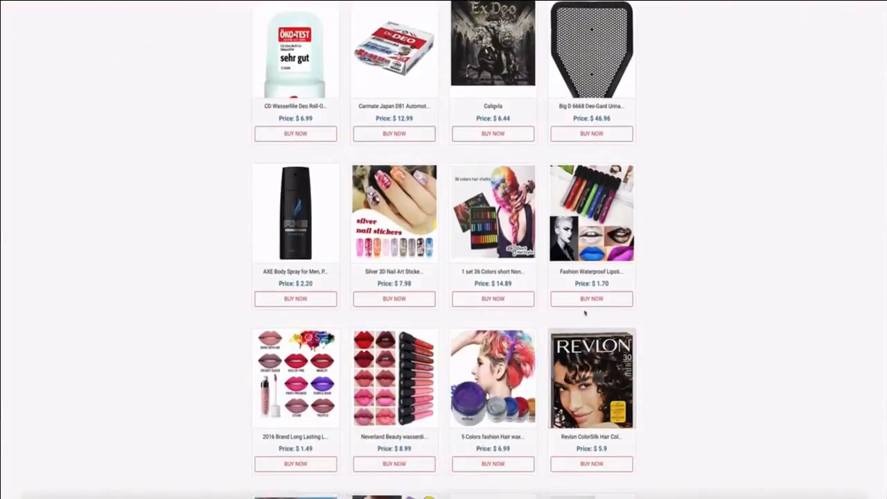
{"action": "mouse_move", "coordinate": [590, 299]}
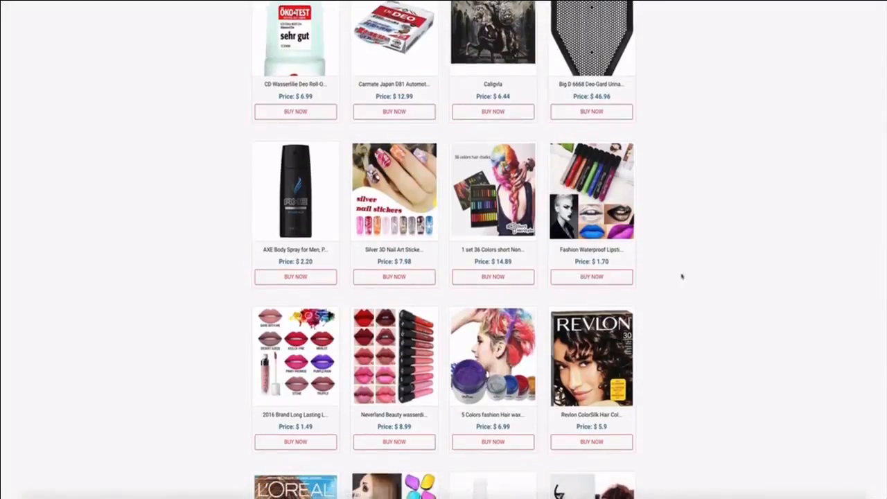
{"action": "scroll", "scroll_direction": "up", "scroll_amount": 3}
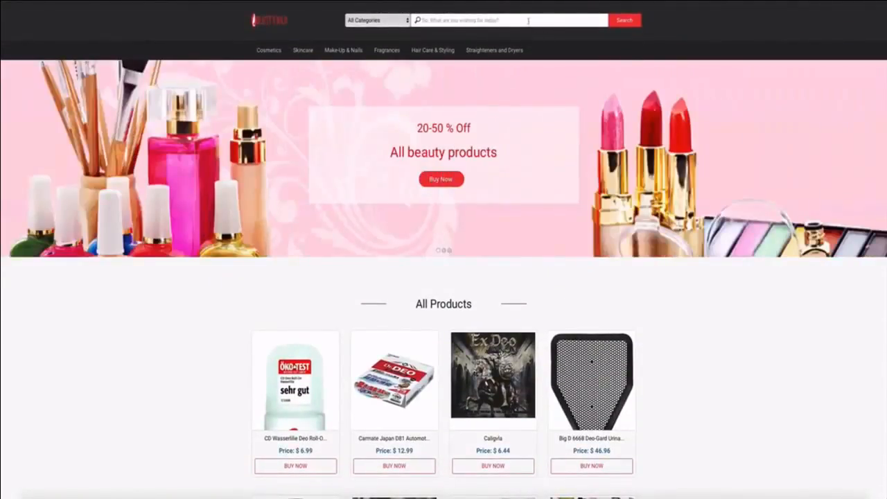
- Search the store and open the Kiss Products 100 Full Cover Nails product page
{"action": "type", "text": "BONAMART ® World Pride Nail Tape Stripe Decoration Sticker Hologram, Set of 10"}
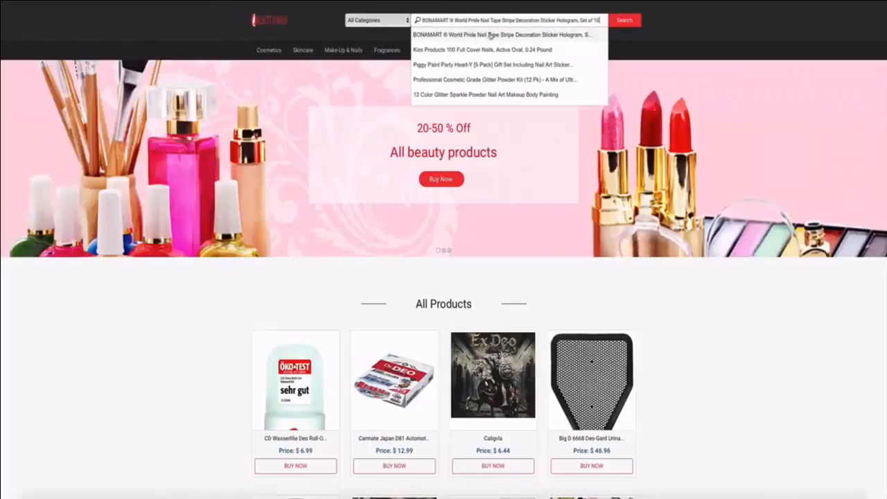
{"action": "left_click", "coordinate": [483, 50]}
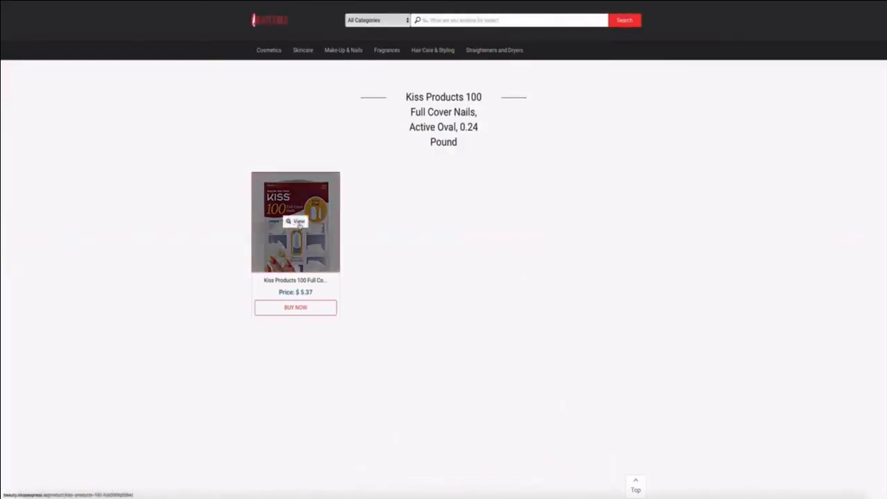
{"action": "left_click", "coordinate": [295, 222]}
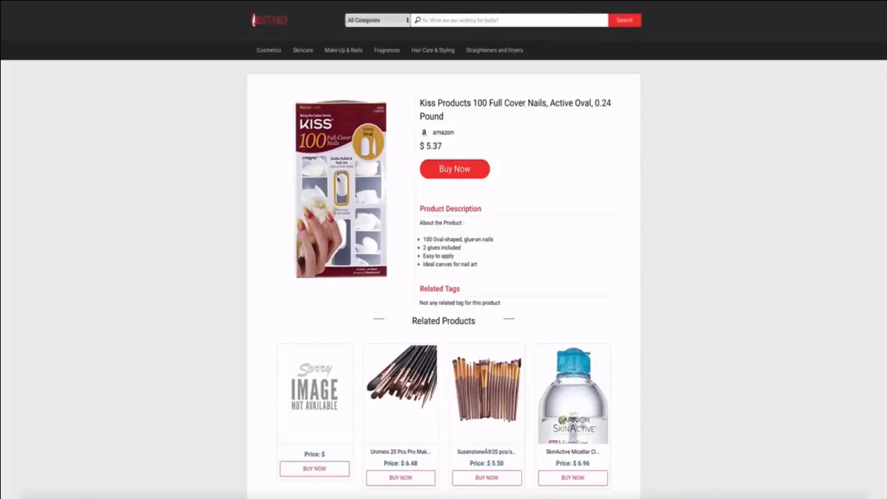
{"action": "mouse_move", "coordinate": [483, 266]}
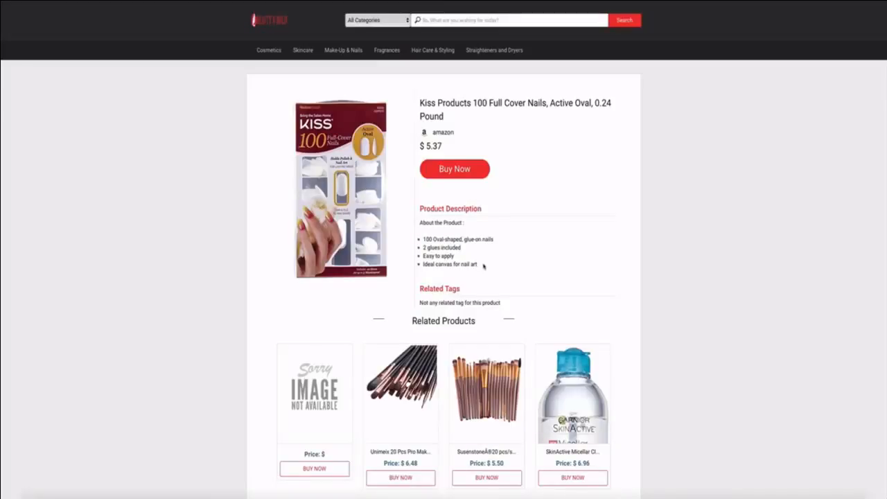
{"action": "mouse_move", "coordinate": [483, 266]}
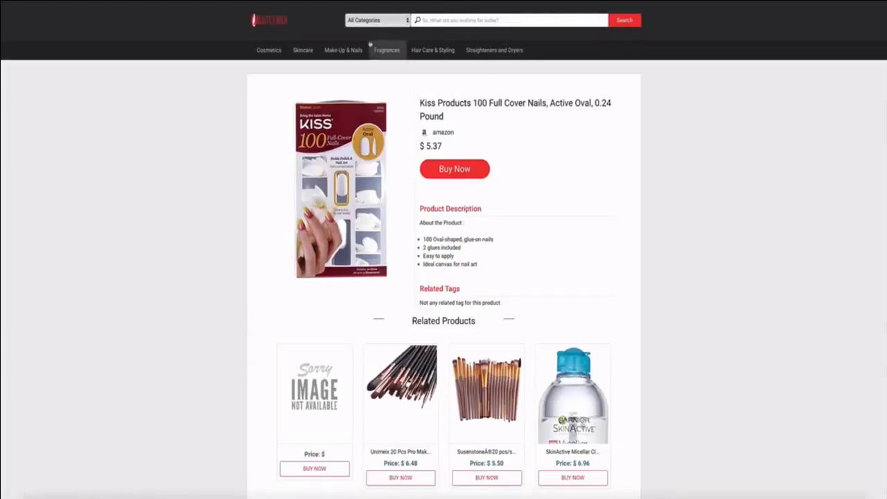
{"action": "mouse_move", "coordinate": [385, 53]}
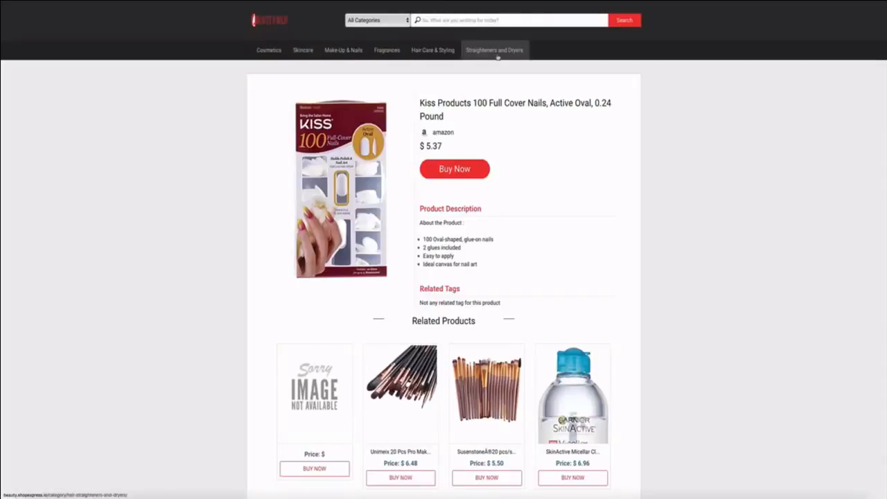
{"action": "mouse_move", "coordinate": [247, 16]}
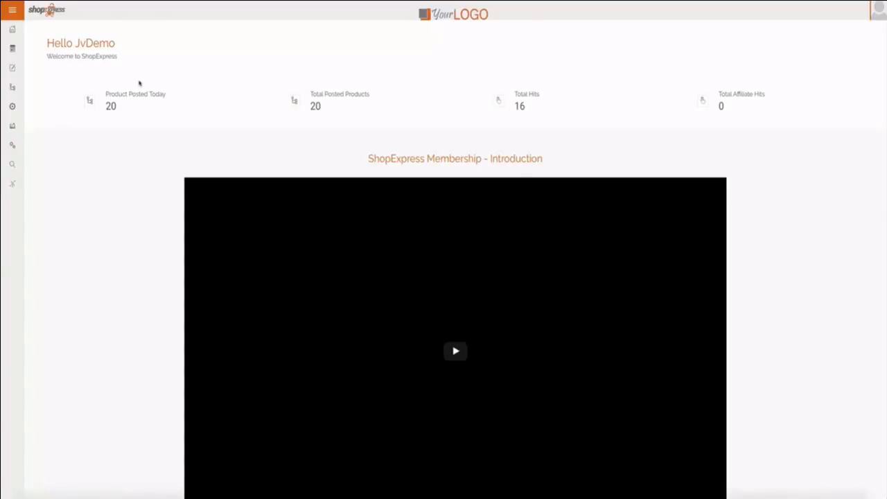
{"action": "scroll", "scroll_direction": "down", "scroll_amount": 3}
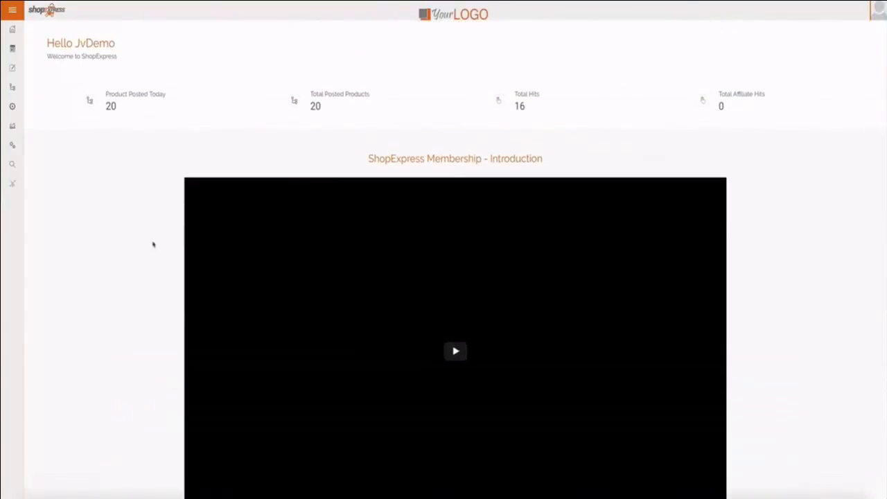
{"action": "mouse_move", "coordinate": [120, 123]}
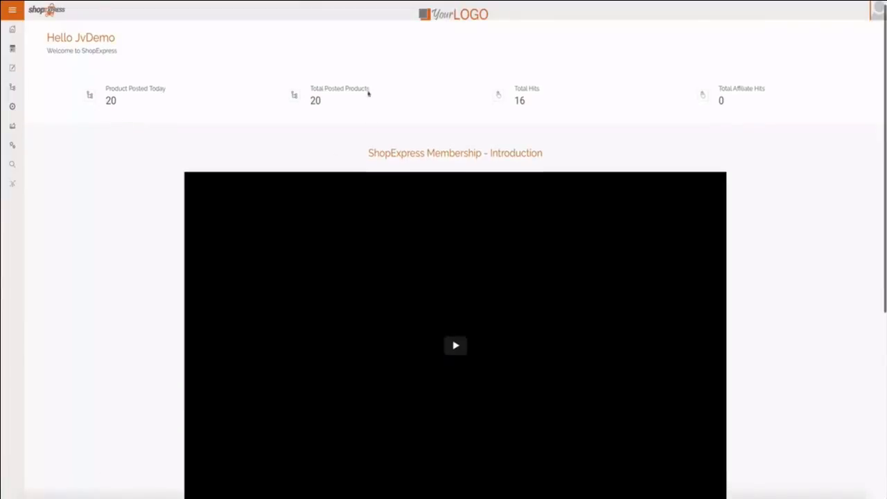
{"action": "mouse_move", "coordinate": [380, 105]}
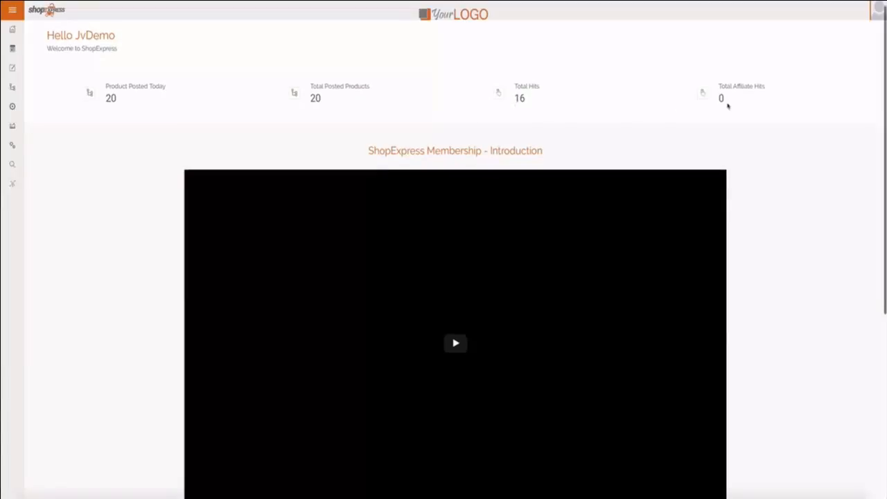
{"action": "scroll", "scroll_direction": "down", "scroll_amount": 3}
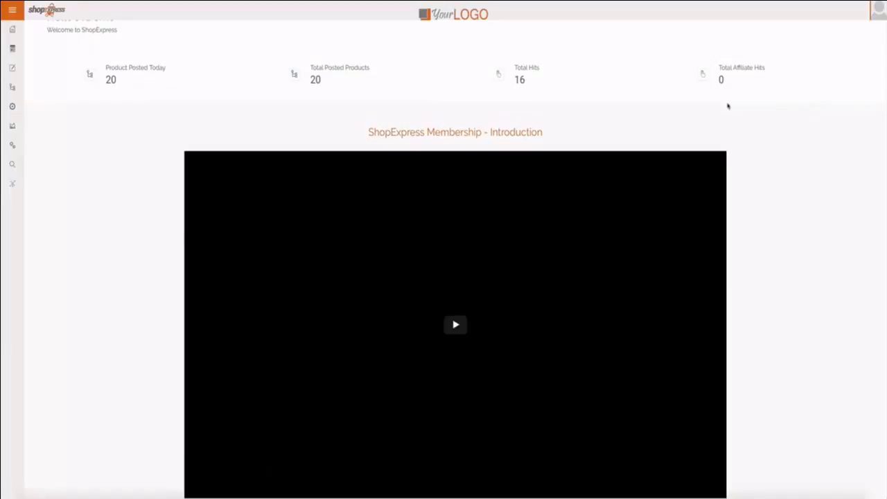
{"action": "scroll", "scroll_direction": "down", "scroll_amount": 3}
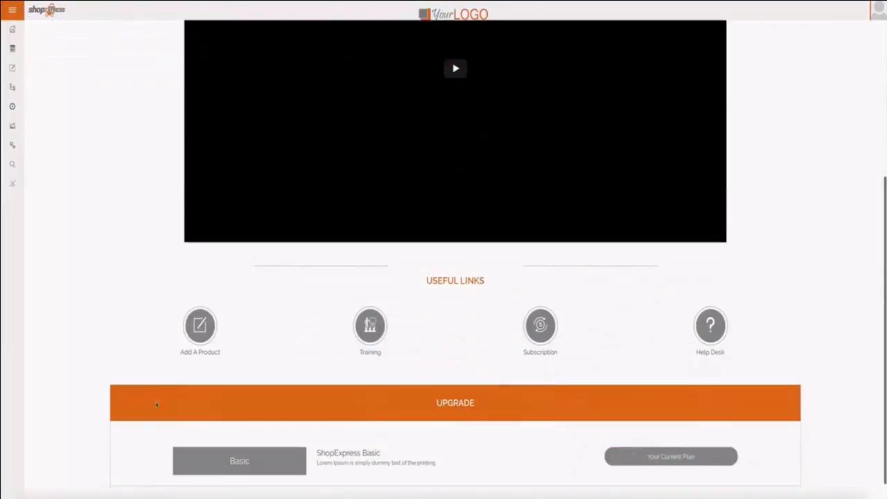
{"action": "mouse_move", "coordinate": [200, 325]}
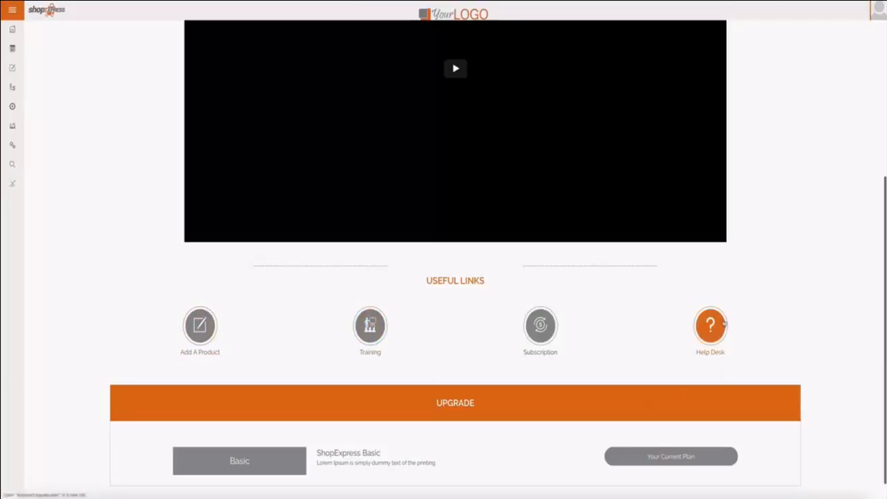
{"action": "scroll", "scroll_direction": "down", "scroll_amount": 3}
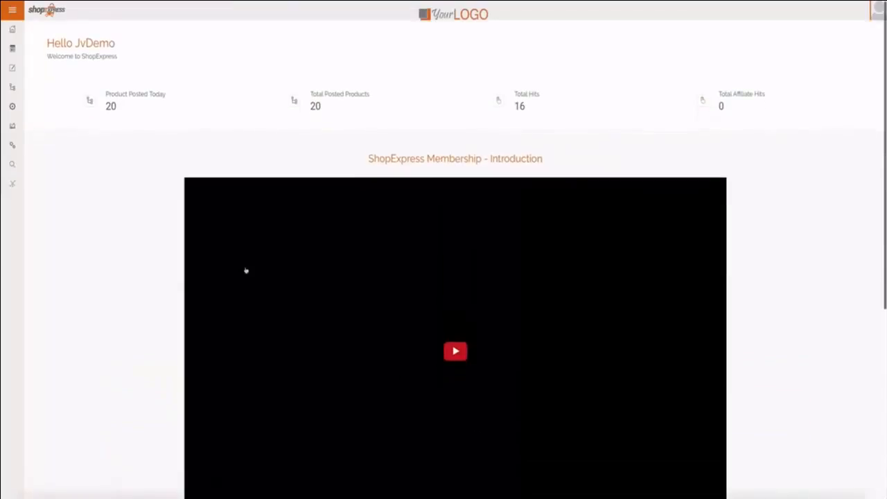
- Switch the Theme colour scheme from Orange to Forestgreen under Store Design
{"action": "left_click", "coordinate": [12, 10]}
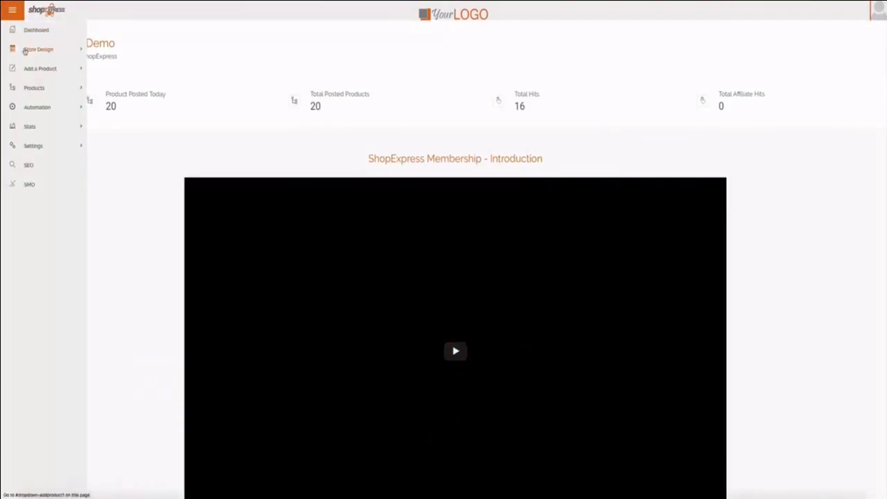
{"action": "left_click", "coordinate": [39, 48]}
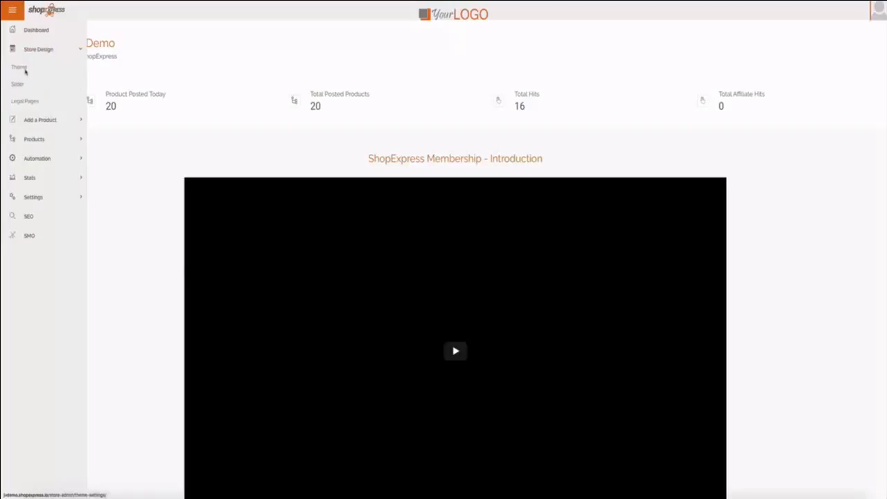
{"action": "left_click", "coordinate": [19, 66]}
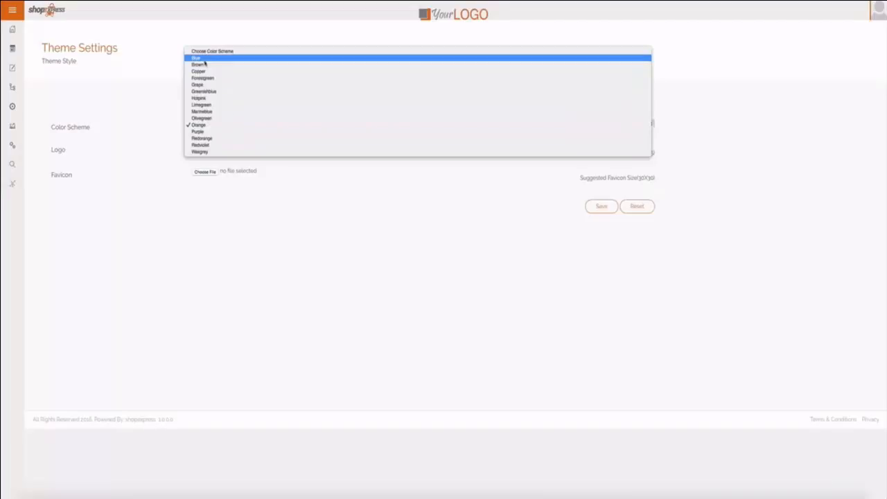
{"action": "left_click", "coordinate": [202, 78]}
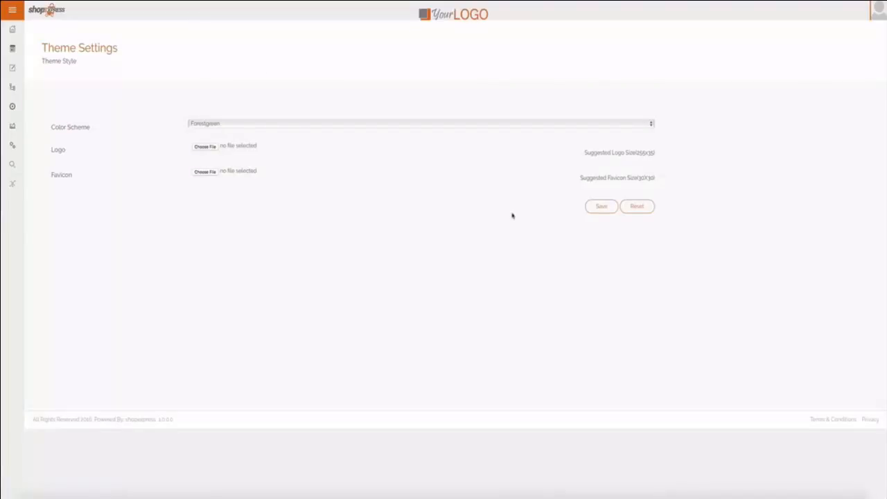
{"action": "mouse_move", "coordinate": [401, 197]}
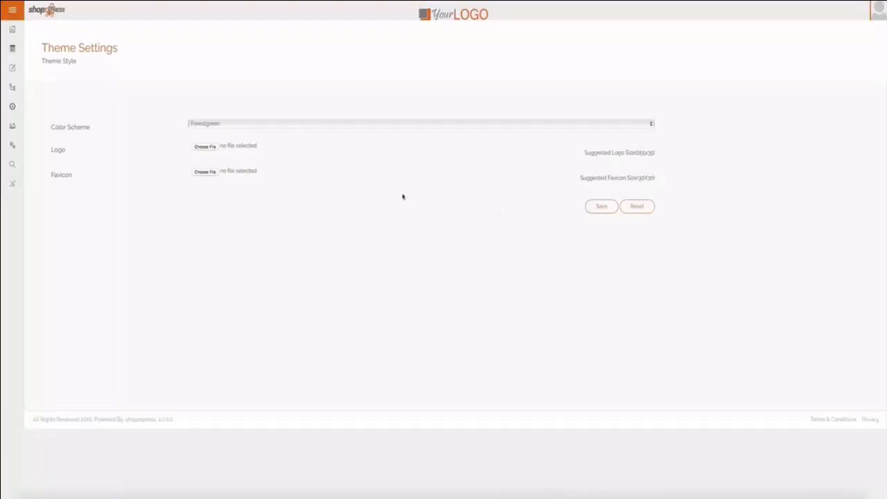
{"action": "left_click", "coordinate": [11, 10]}
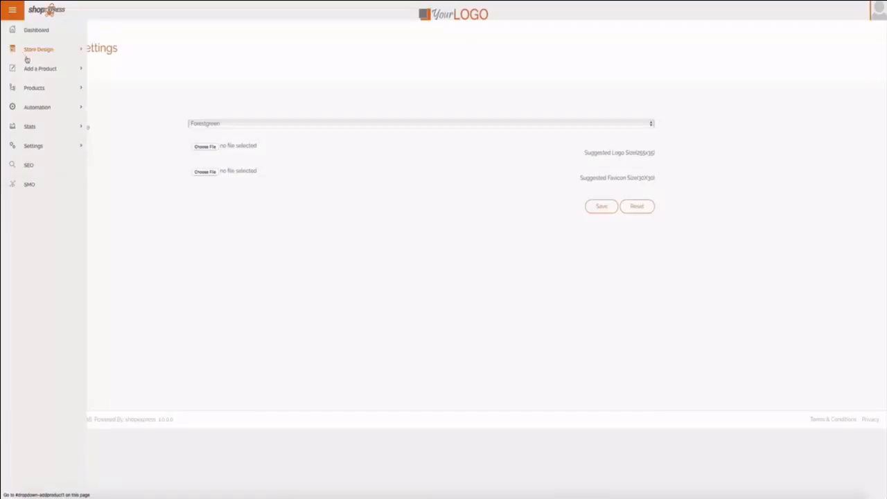
- Expand Store Design to show its Theme, Slider and Legal Pages options
{"action": "left_click", "coordinate": [39, 49]}
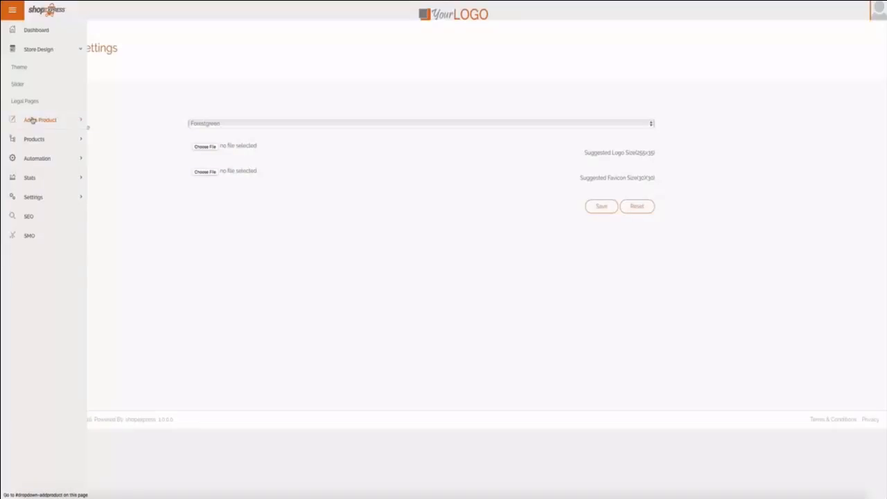
- Search Amazon imports in the Beauty category for 'nail polish' keywords
{"action": "left_click", "coordinate": [39, 119]}
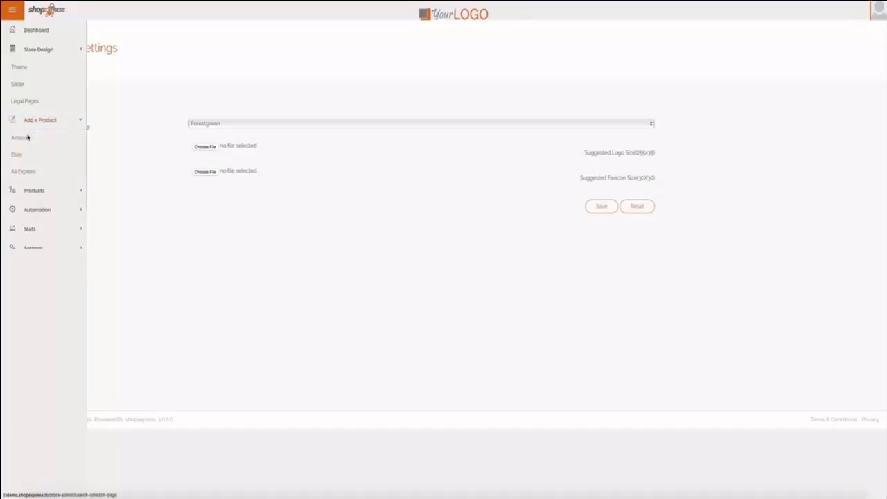
{"action": "left_click", "coordinate": [19, 137]}
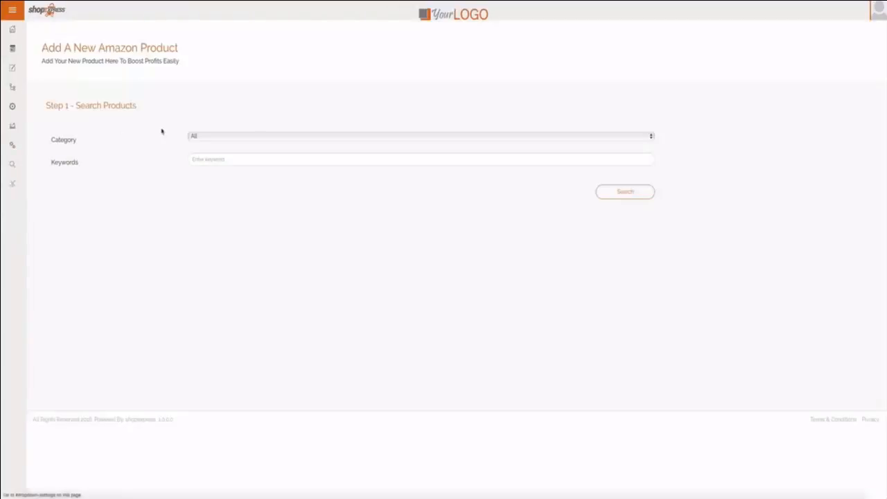
{"action": "left_click", "coordinate": [421, 136]}
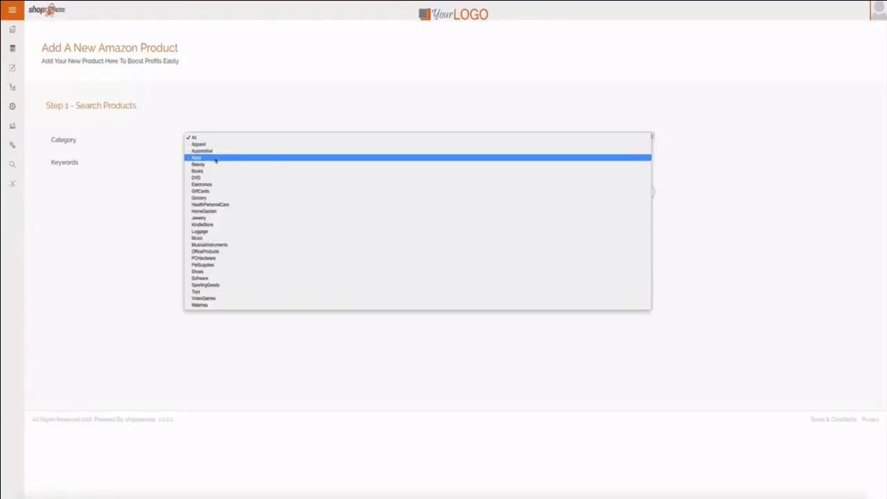
{"action": "left_click", "coordinate": [197, 163]}
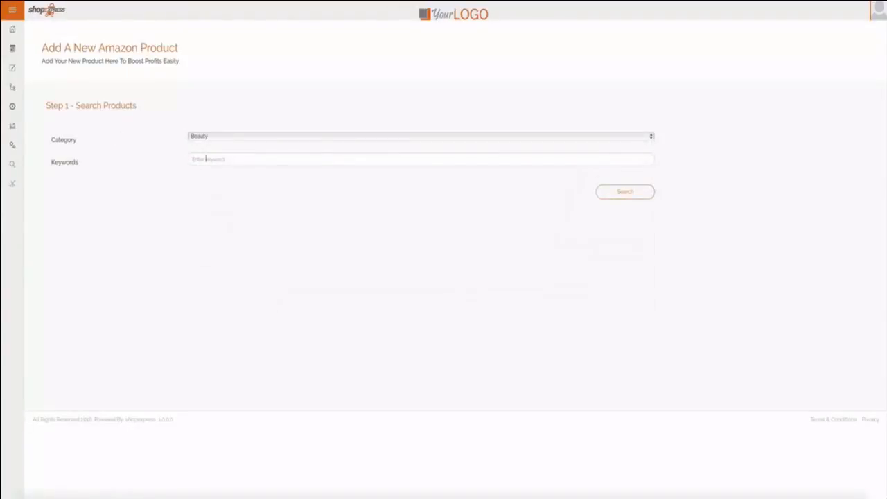
{"action": "type", "text": "nail pl"}
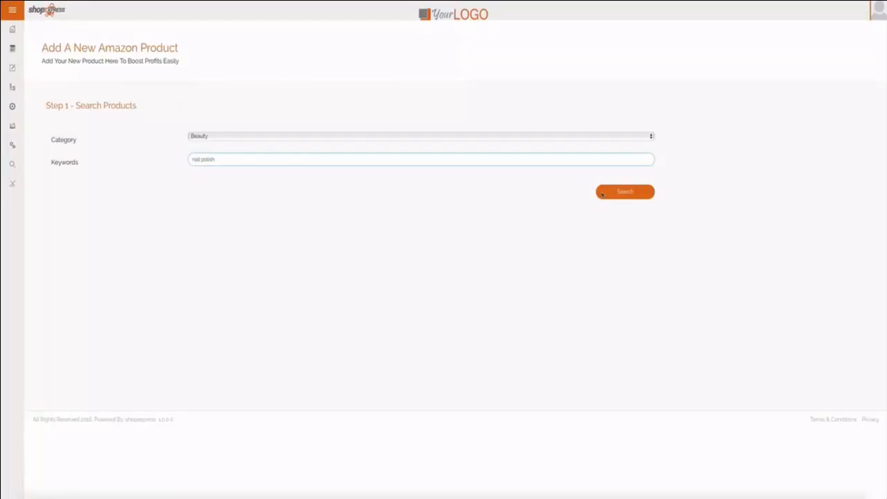
{"action": "left_click", "coordinate": [624, 191]}
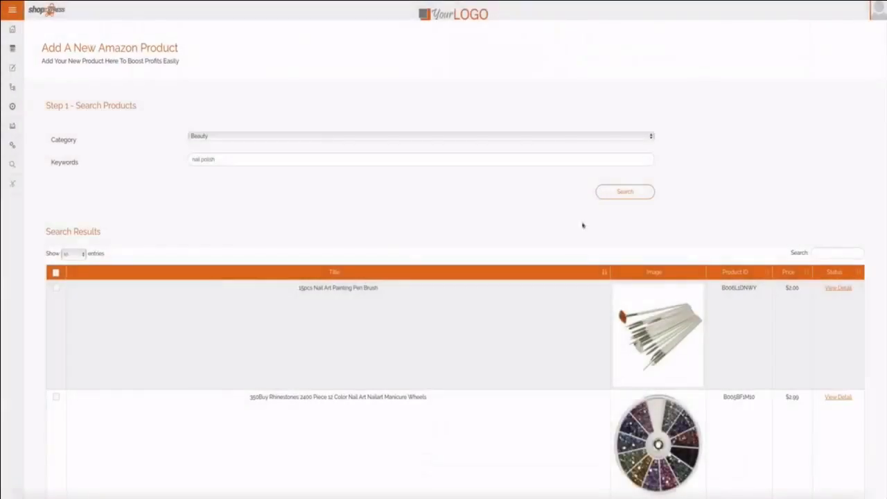
- Submit the chosen nail polish results and return to the side menu
{"action": "scroll", "scroll_direction": "down", "scroll_amount": 3}
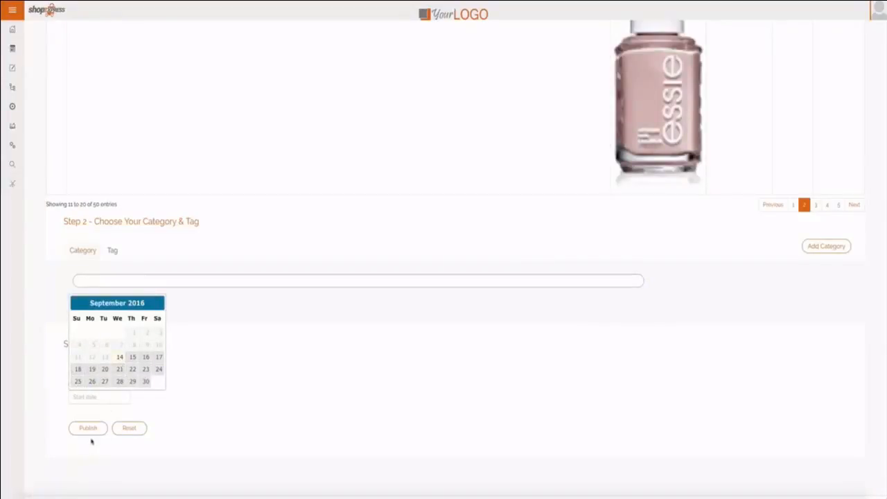
{"action": "left_click", "coordinate": [11, 9]}
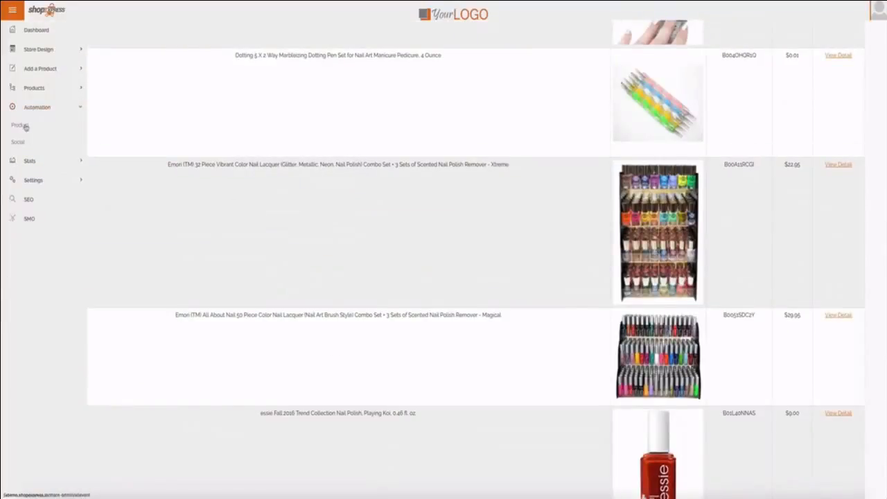
- Start a new product automation sourced from Amazon's Beauty category
{"action": "left_click", "coordinate": [19, 125]}
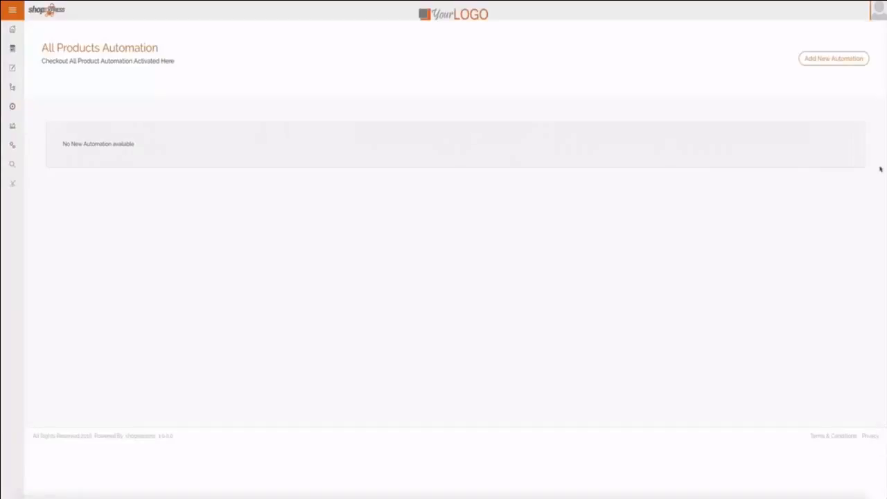
{"action": "left_click", "coordinate": [833, 58]}
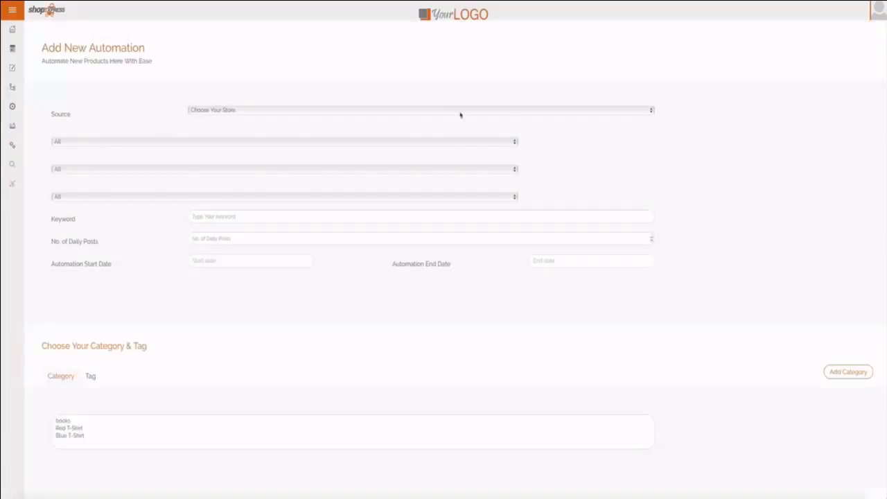
{"action": "left_click", "coordinate": [419, 110]}
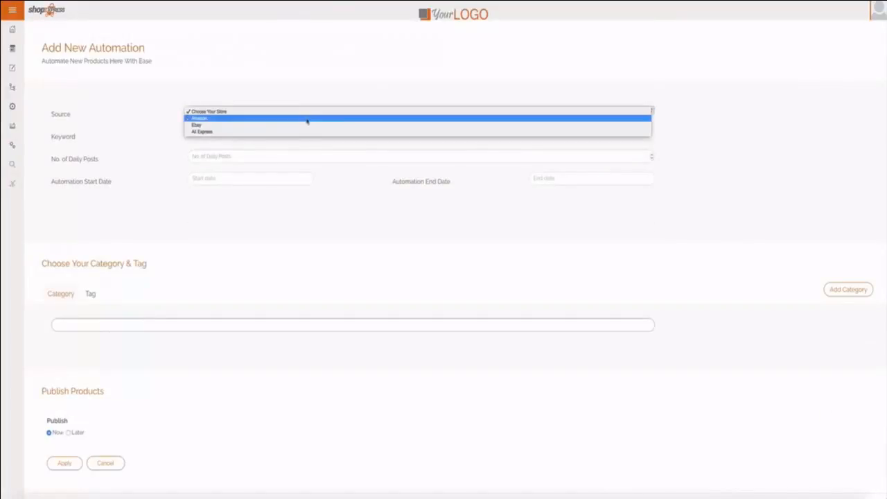
{"action": "left_click", "coordinate": [200, 117]}
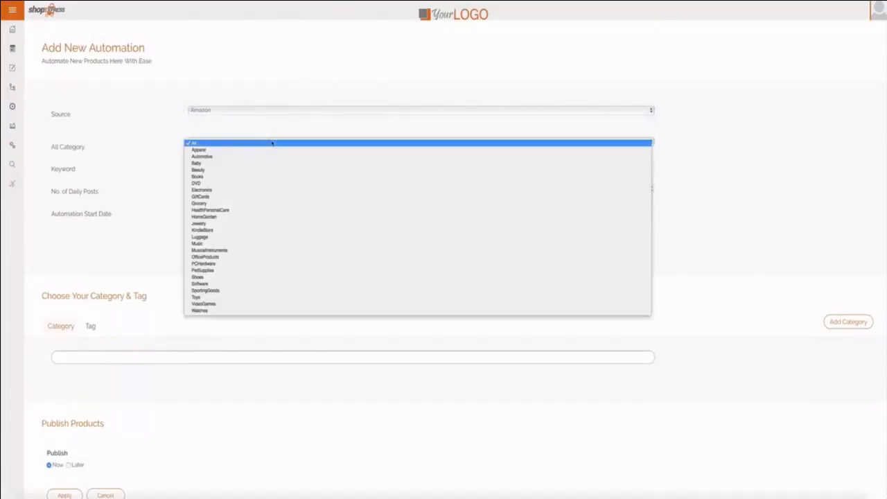
{"action": "left_click", "coordinate": [198, 169]}
{"action": "type", "text": "nail polish"}
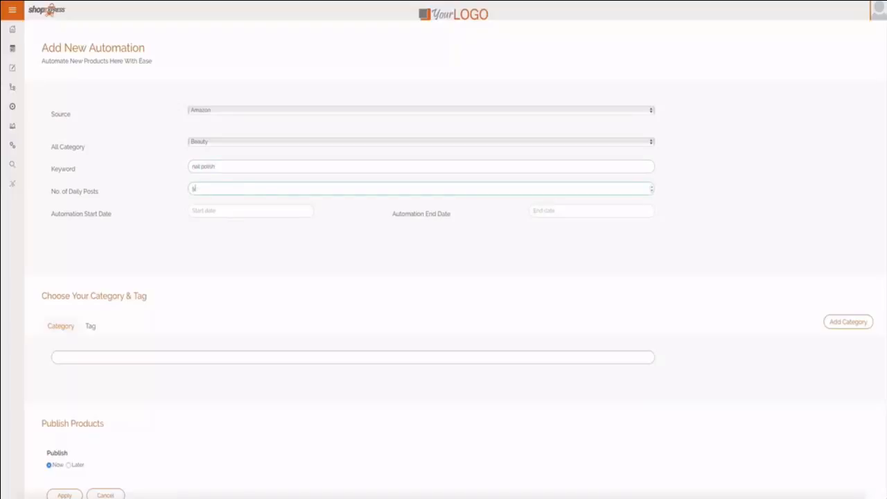
- Schedule the automation to start 09/14/2016 and end in October
{"action": "left_click", "coordinate": [249, 210]}
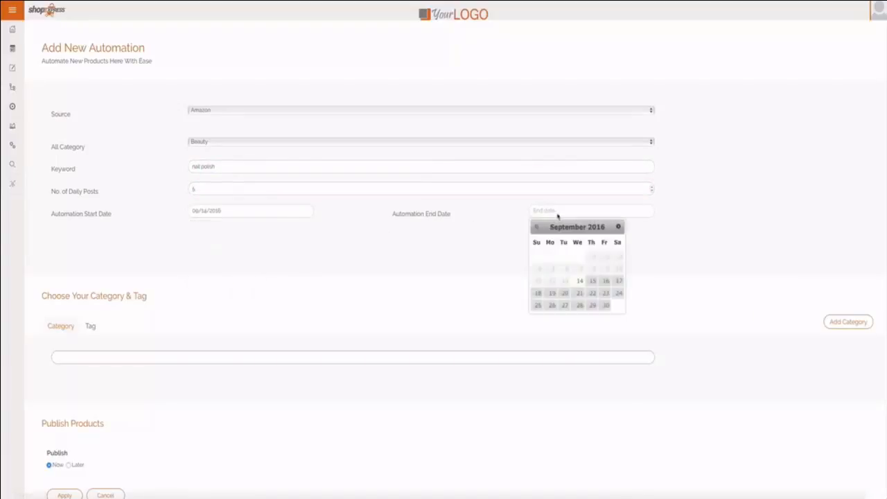
{"action": "left_click", "coordinate": [618, 227]}
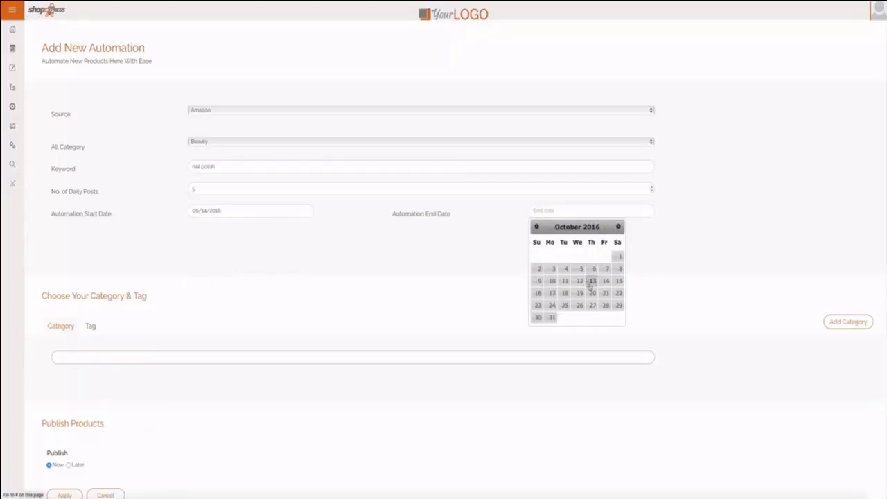
{"action": "left_click", "coordinate": [604, 280]}
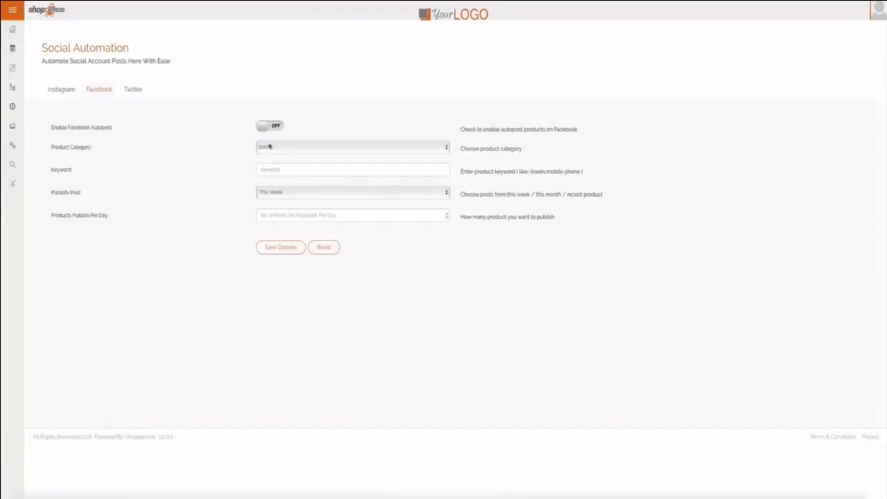
- Set Facebook autopost to publish 5 Recent Products per day
{"action": "left_click", "coordinate": [352, 147]}
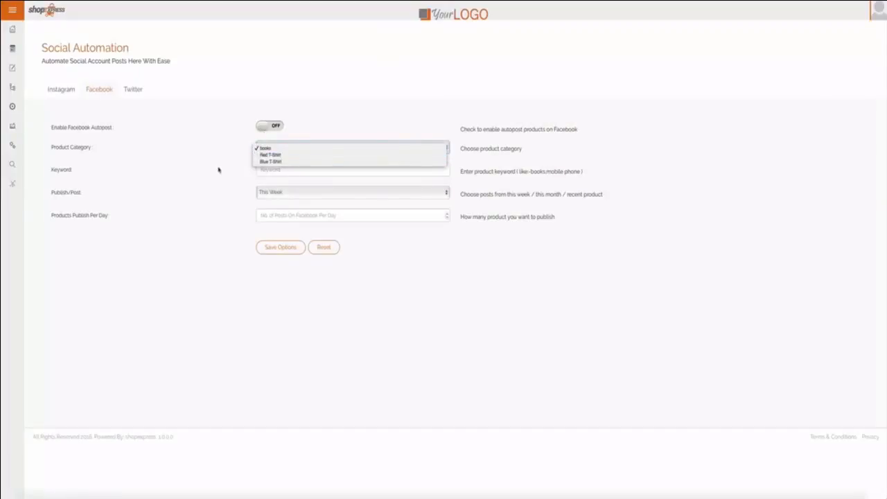
{"action": "left_click", "coordinate": [352, 192]}
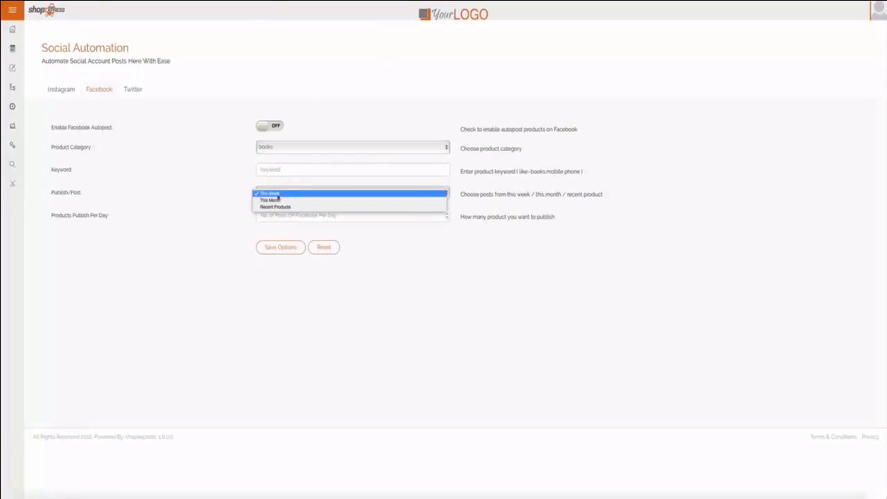
{"action": "left_click", "coordinate": [269, 194]}
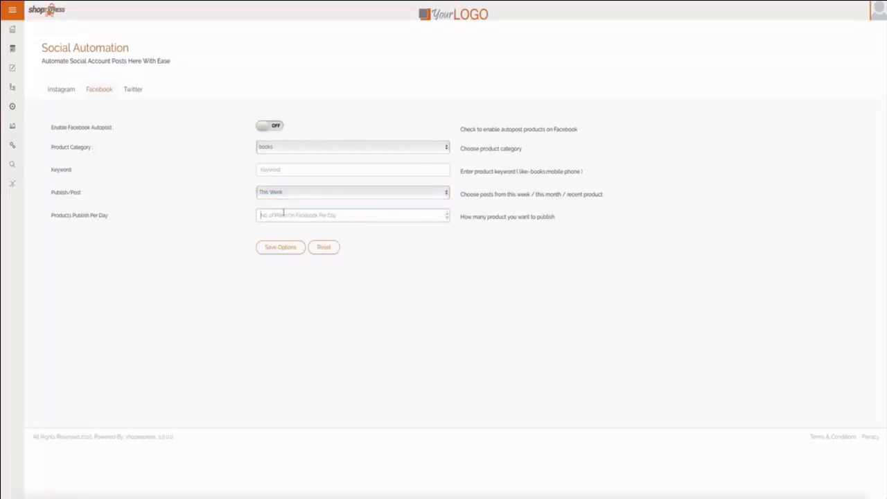
{"action": "type", "text": "5"}
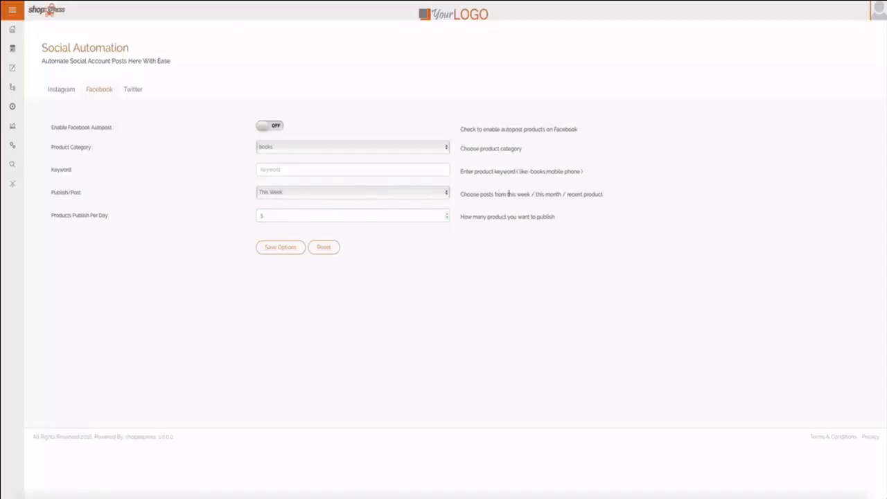
{"action": "left_click", "coordinate": [352, 191]}
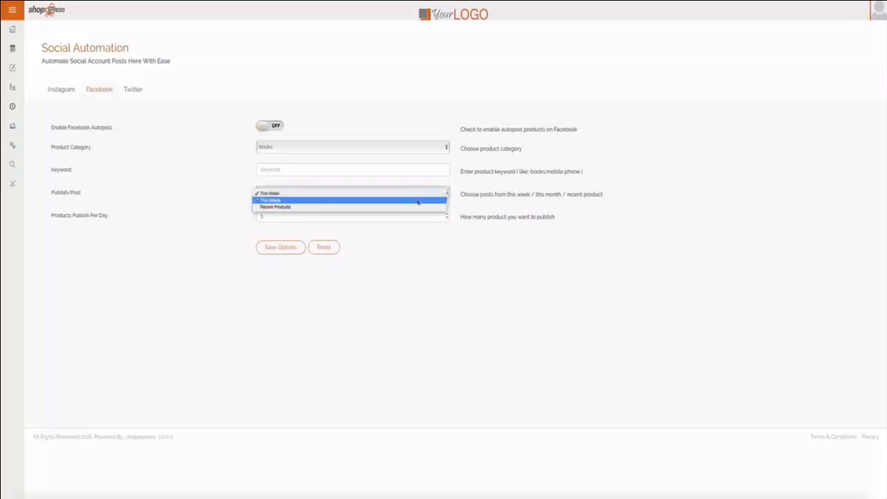
{"action": "left_click", "coordinate": [275, 206]}
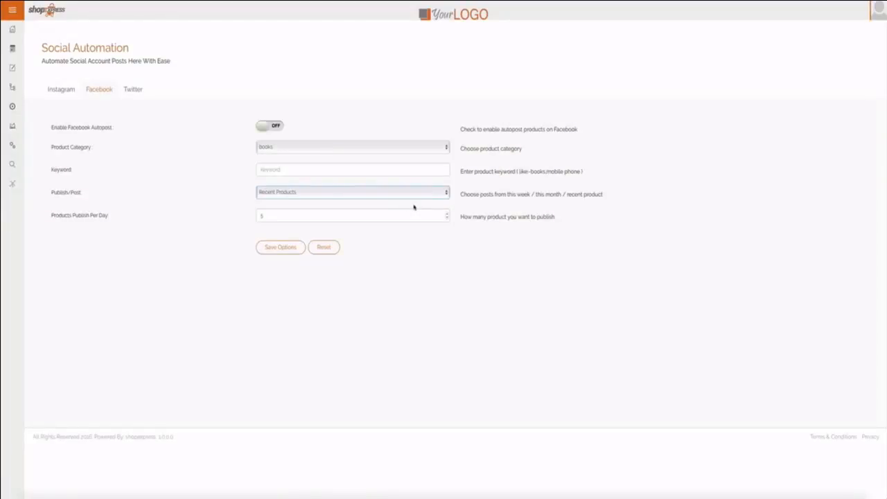
- Review the SEO settings' Archive Page and Title Settings sections
{"action": "left_click", "coordinate": [11, 9]}
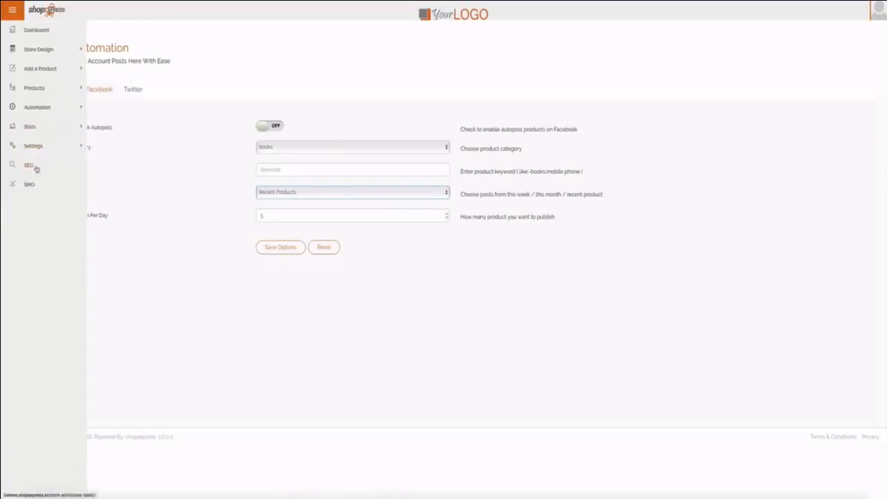
{"action": "left_click", "coordinate": [28, 165]}
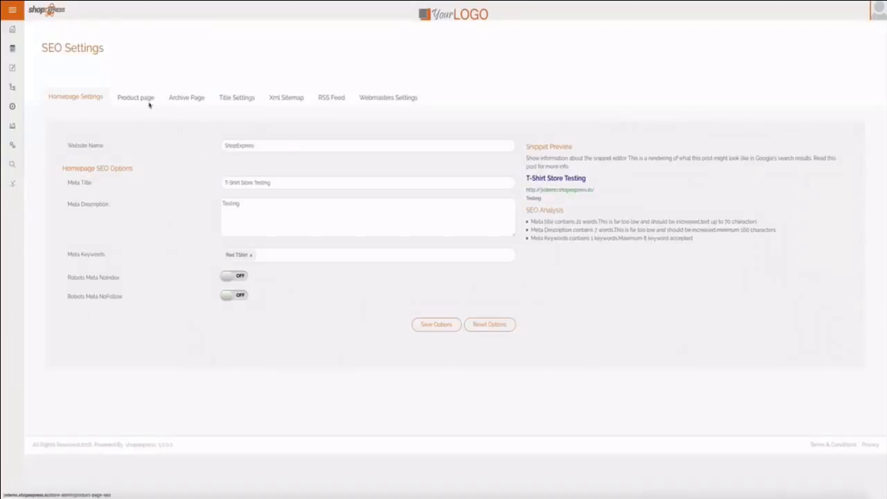
{"action": "left_click", "coordinate": [186, 97]}
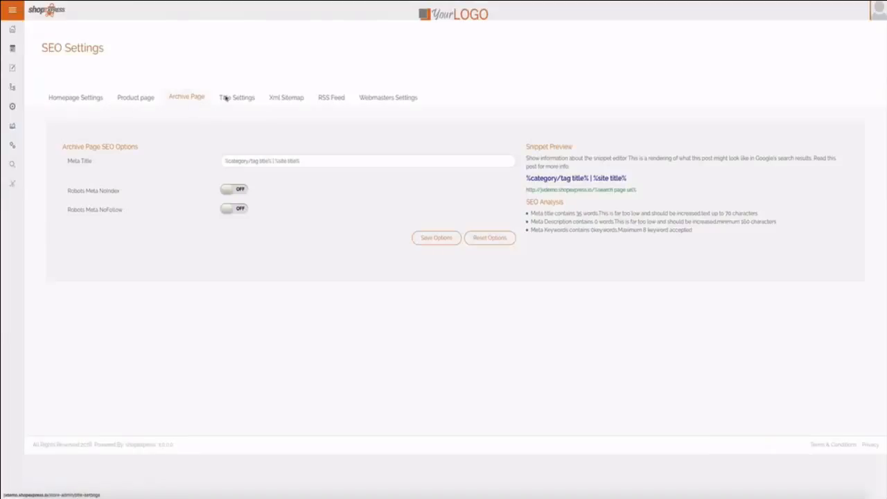
{"action": "left_click", "coordinate": [236, 97]}
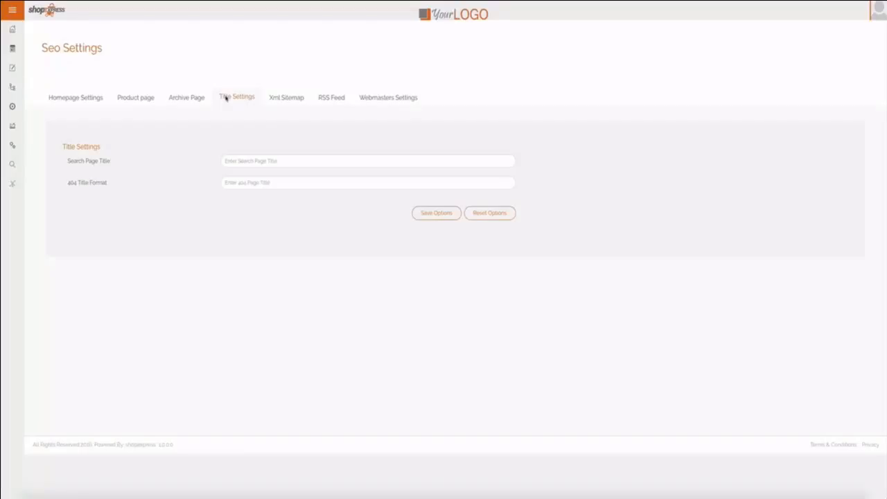
{"action": "mouse_move", "coordinate": [170, 111]}
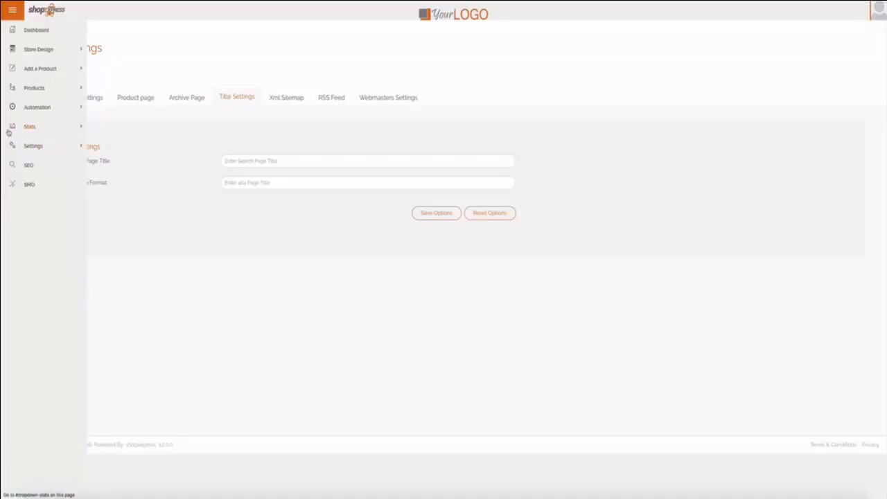
- Expand the Stats options and return to the live storefront's All Products grid
{"action": "left_click", "coordinate": [29, 126]}
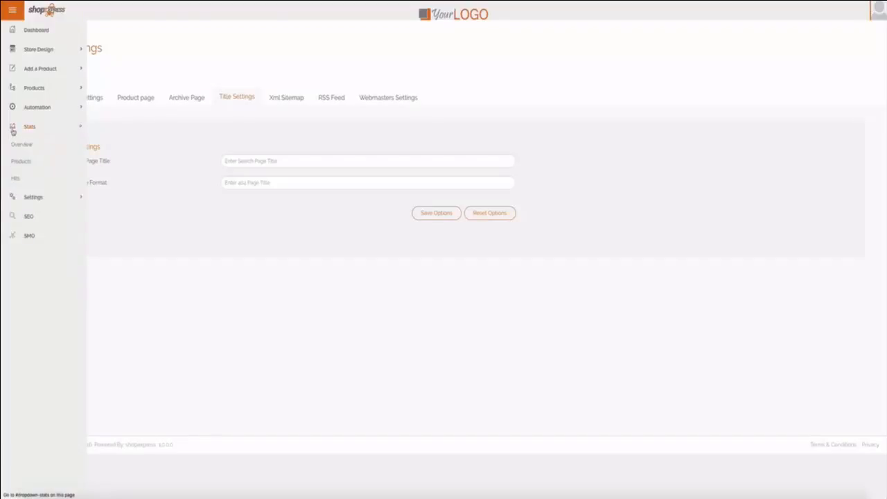
{"action": "left_click", "coordinate": [29, 126]}
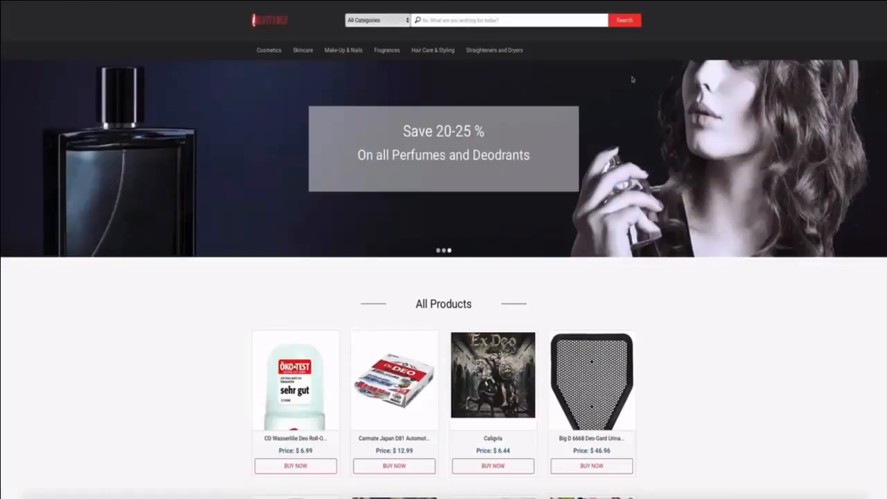
{"action": "scroll", "scroll_direction": "down", "scroll_amount": 3}
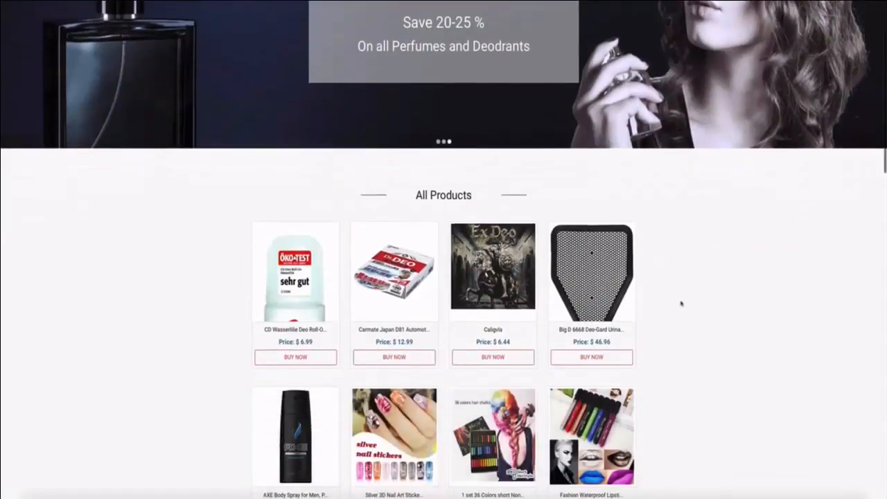